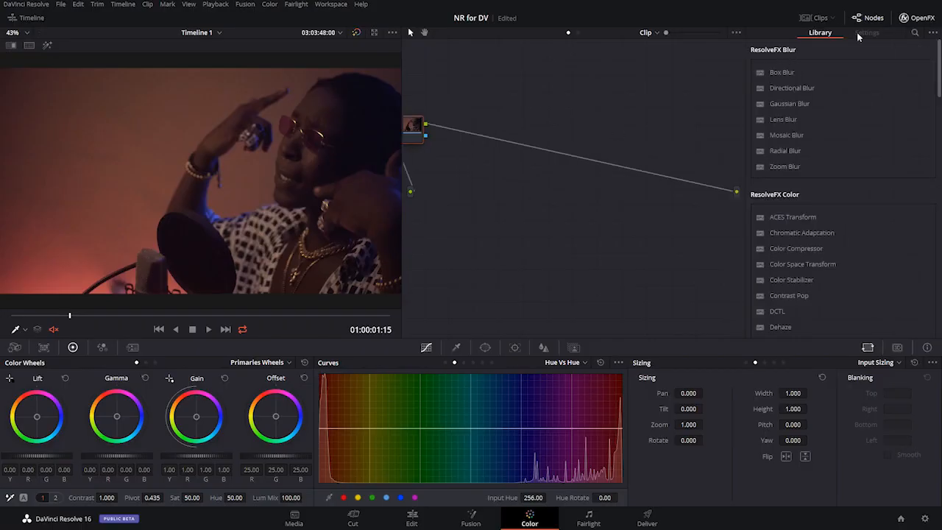
Search the OpenFX library for "red" to surface Reduce Noise v4.
left_click(915, 33)
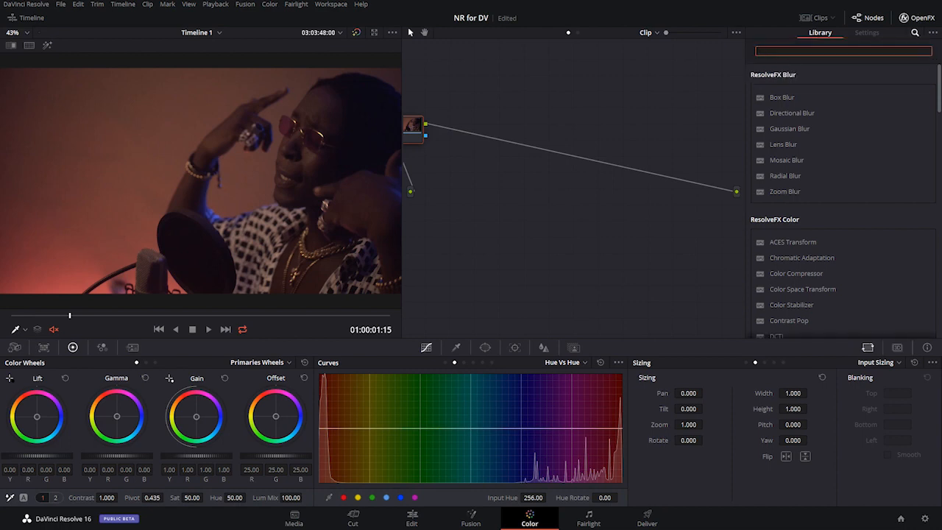
type("red")
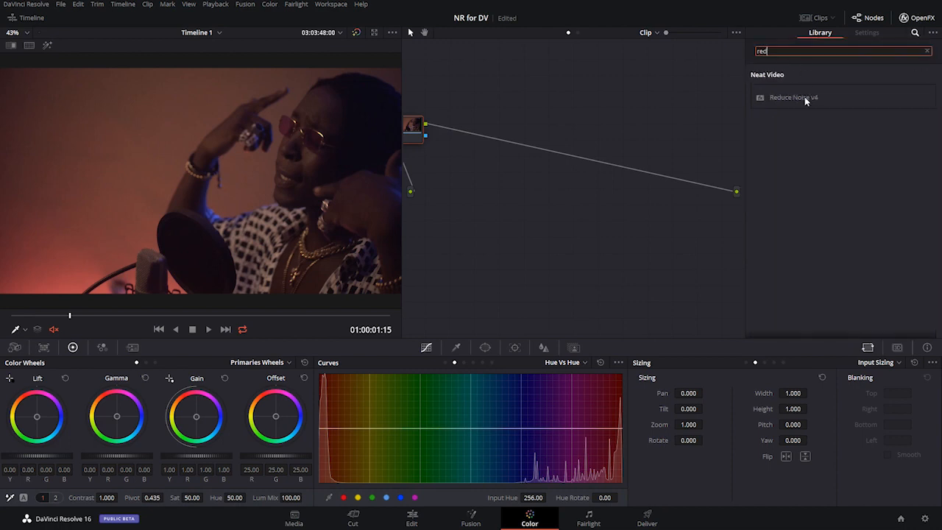
mouse_move(787, 118)
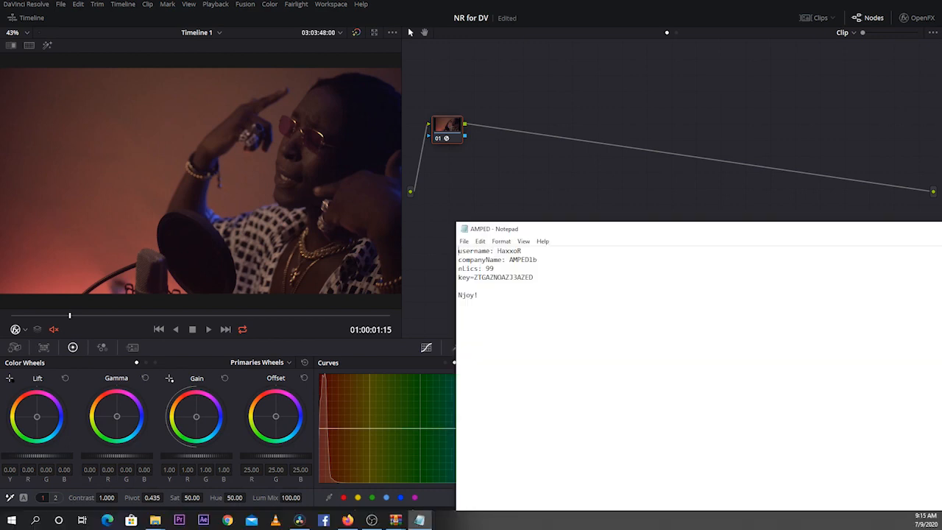
Bring the license notes into view, read them, then close Notepad.
left_click_drag(489, 228, 433, 194)
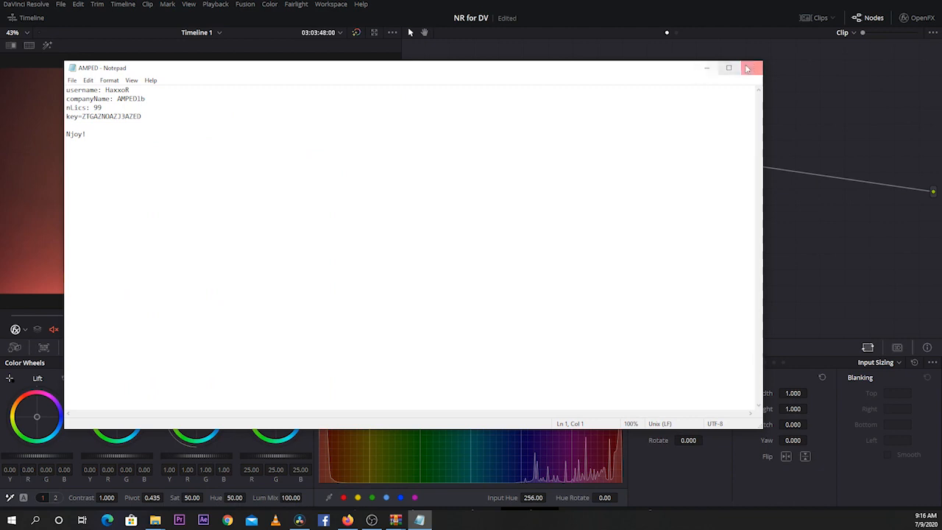
left_click(747, 68)
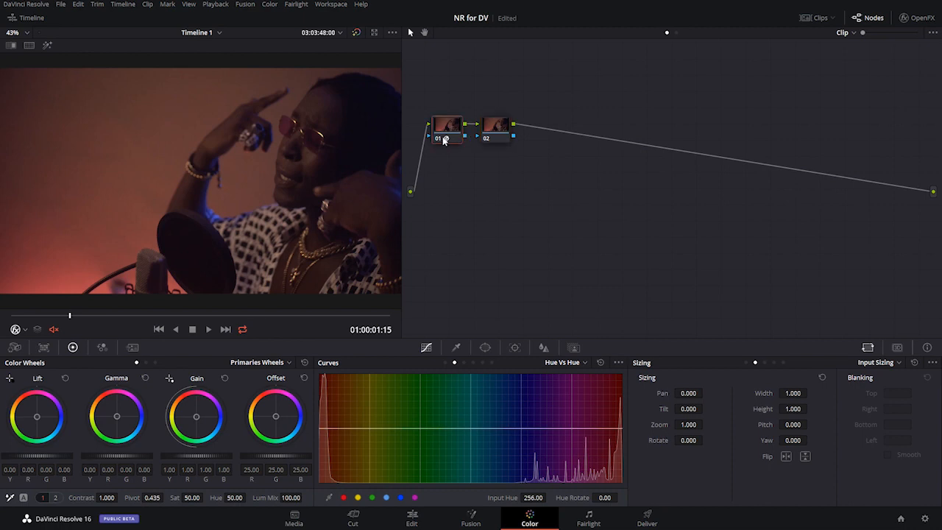
Select node 01 to receive the Reduce Noise v4 effect.
left_click(495, 126)
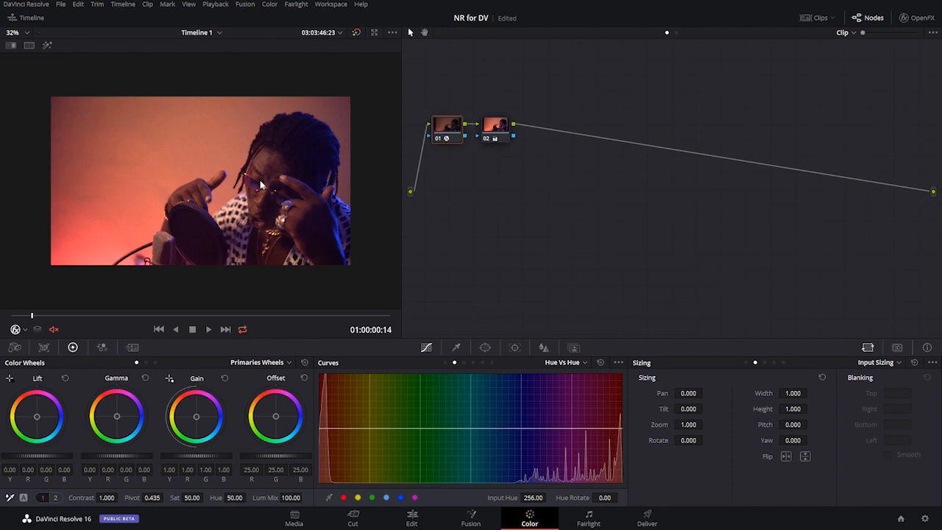
mouse_move(937, 45)
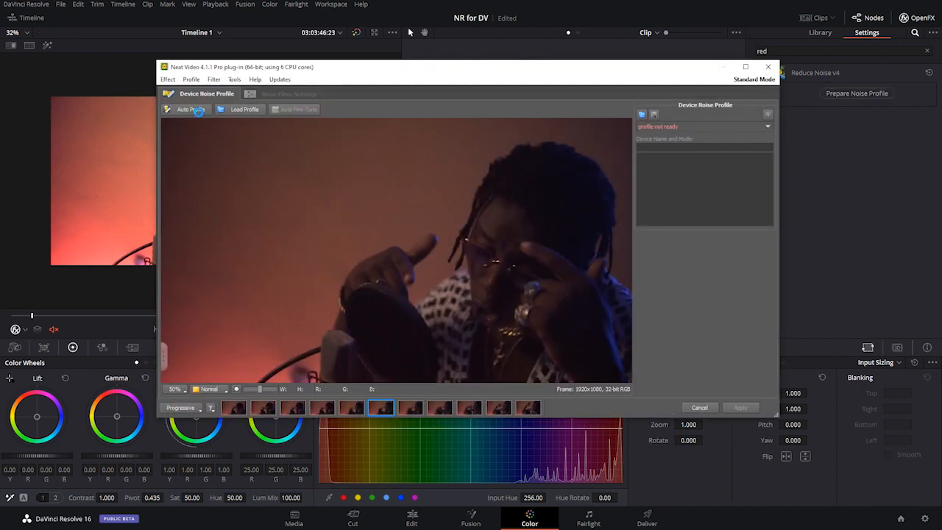
Auto-profile noise from a plain background patch, then auto fine-tune the profile.
left_click(191, 109)
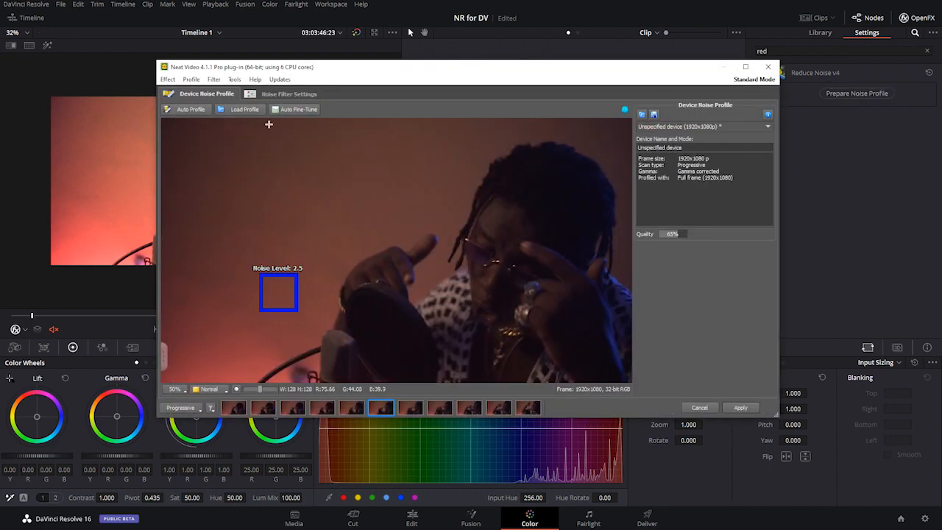
left_click_drag(278, 293, 201, 156)
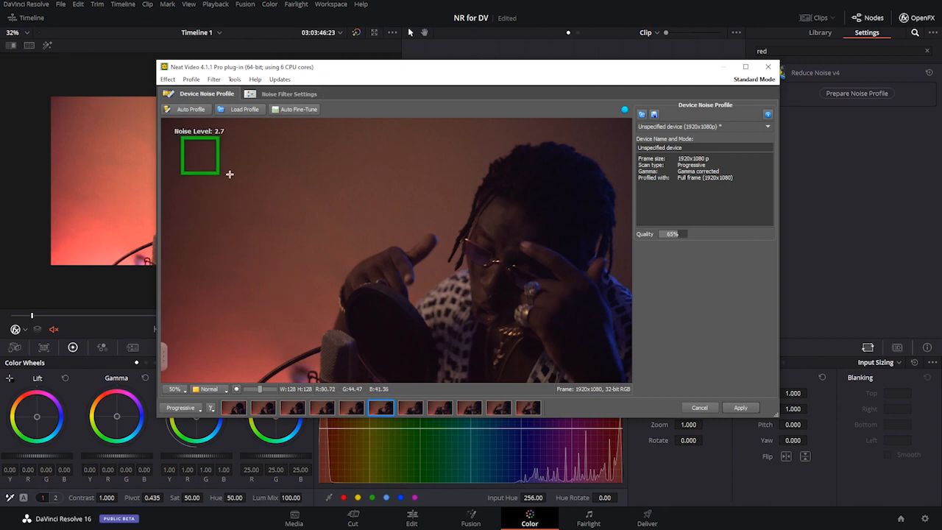
left_click(190, 108)
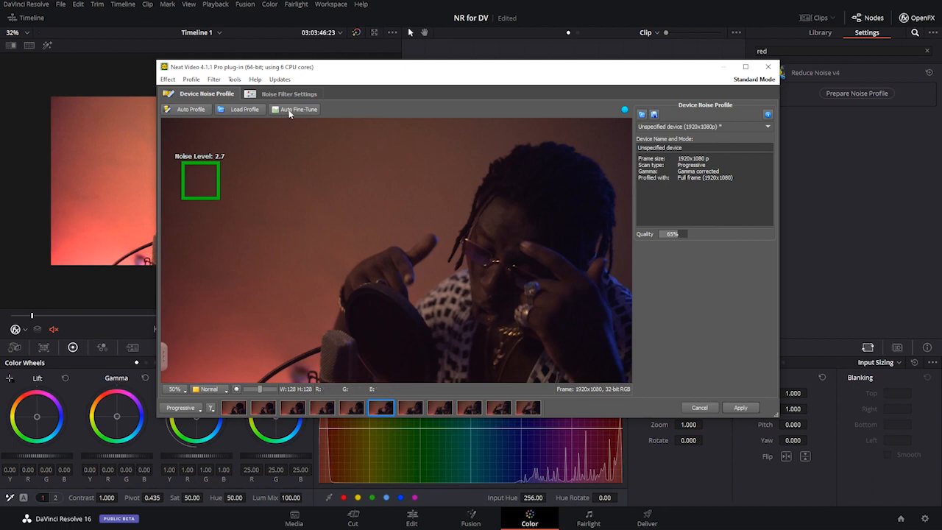
left_click(288, 95)
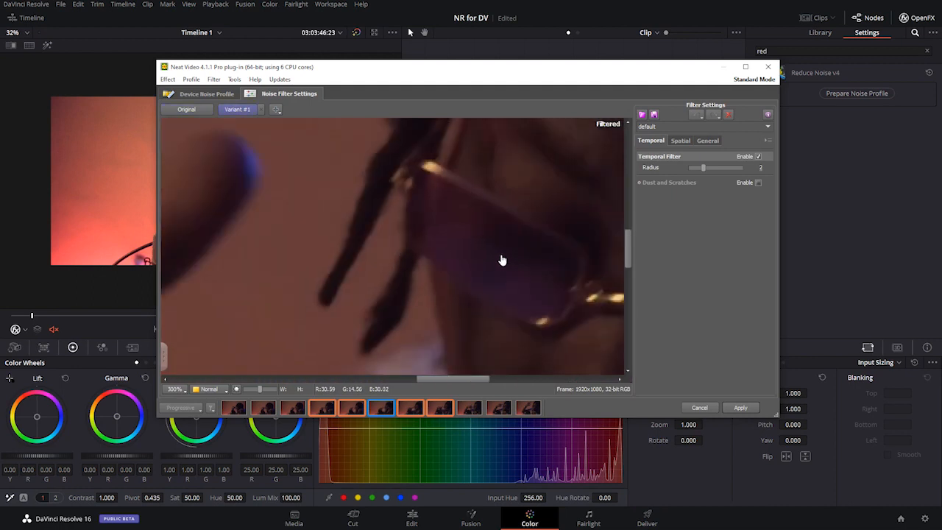
Zoom the filtered preview back out to the full frame for review.
left_click(185, 109)
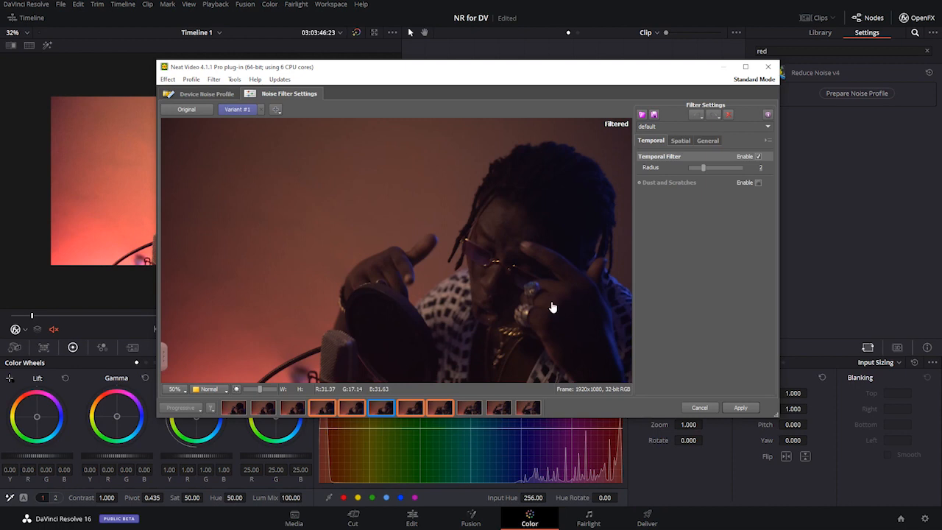
mouse_move(729, 115)
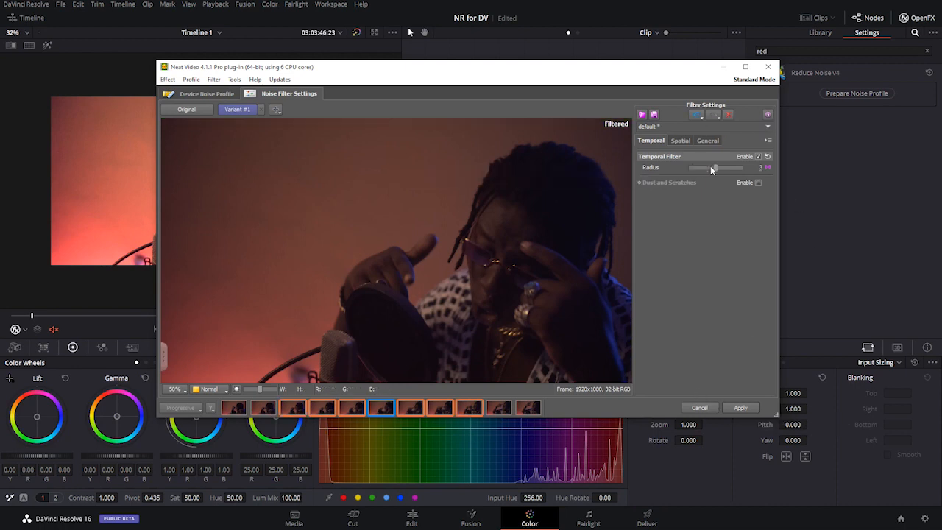
mouse_move(478, 277)
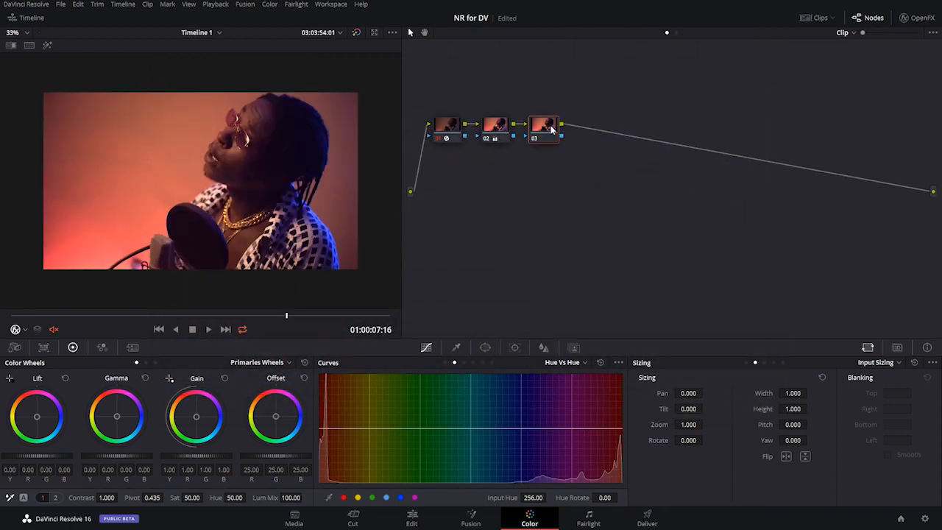
Select node 03 and show its Blur palette for sharpening to radius 0.47.
left_click(545, 125)
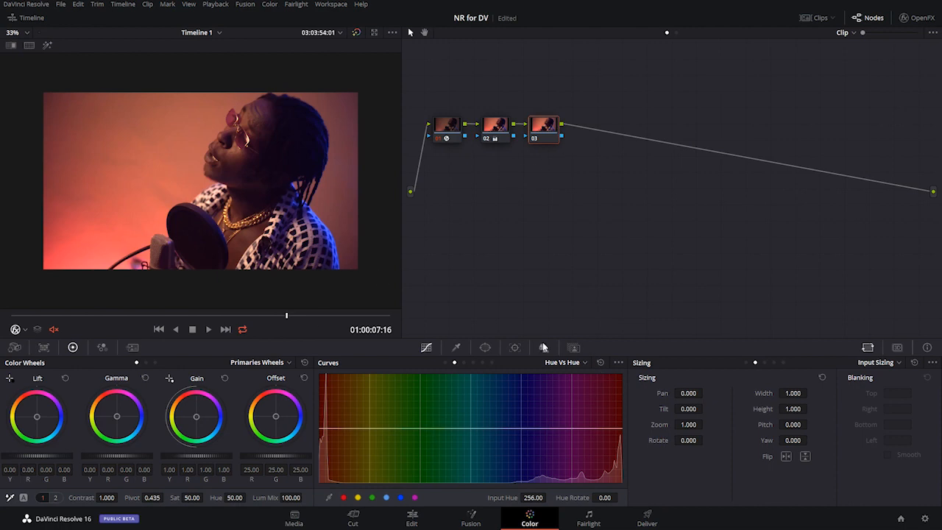
left_click(543, 348)
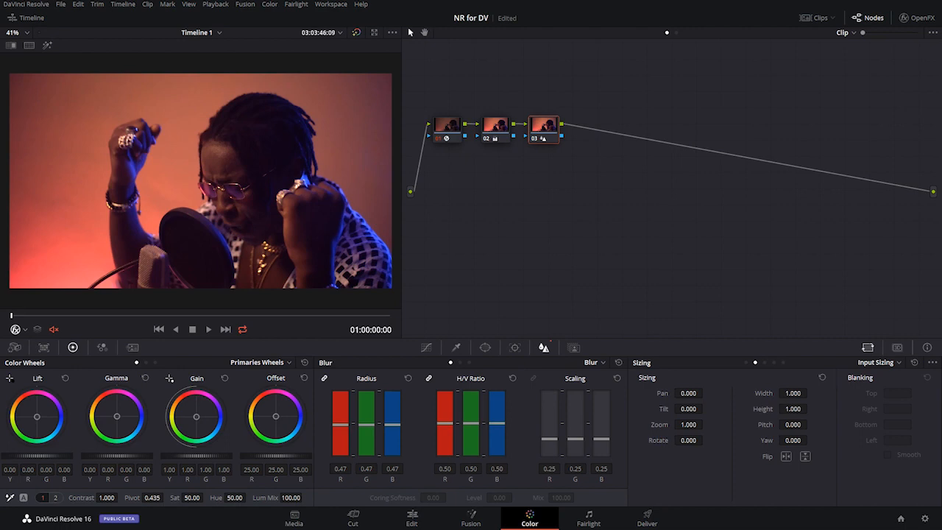
mouse_move(450, 153)
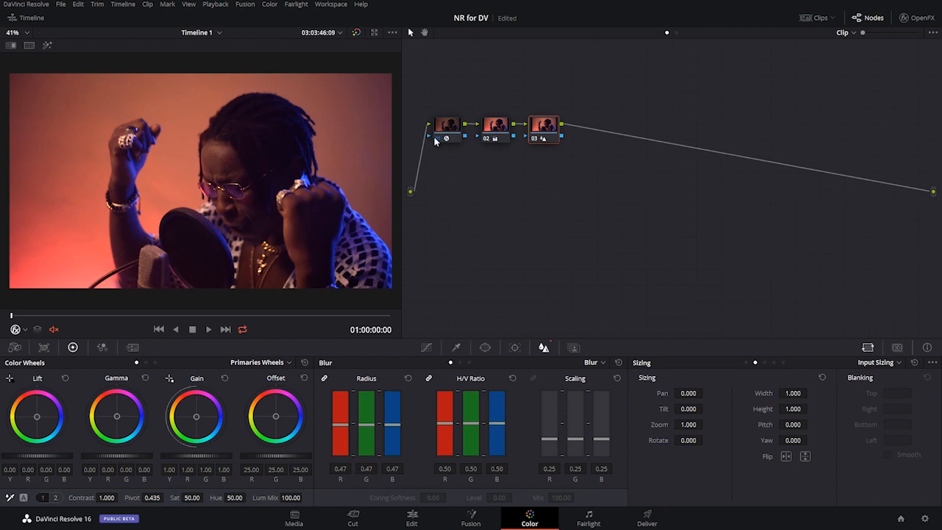
mouse_move(440, 142)
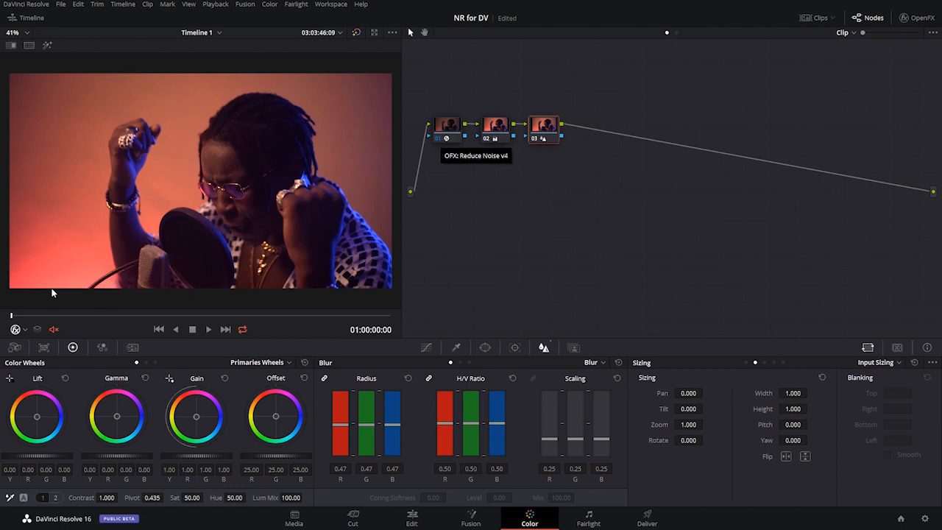
mouse_move(21, 309)
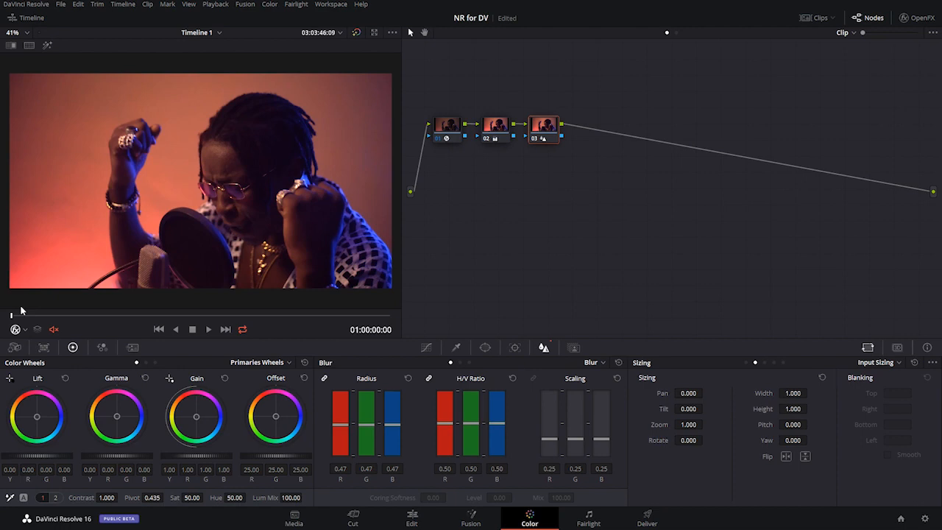